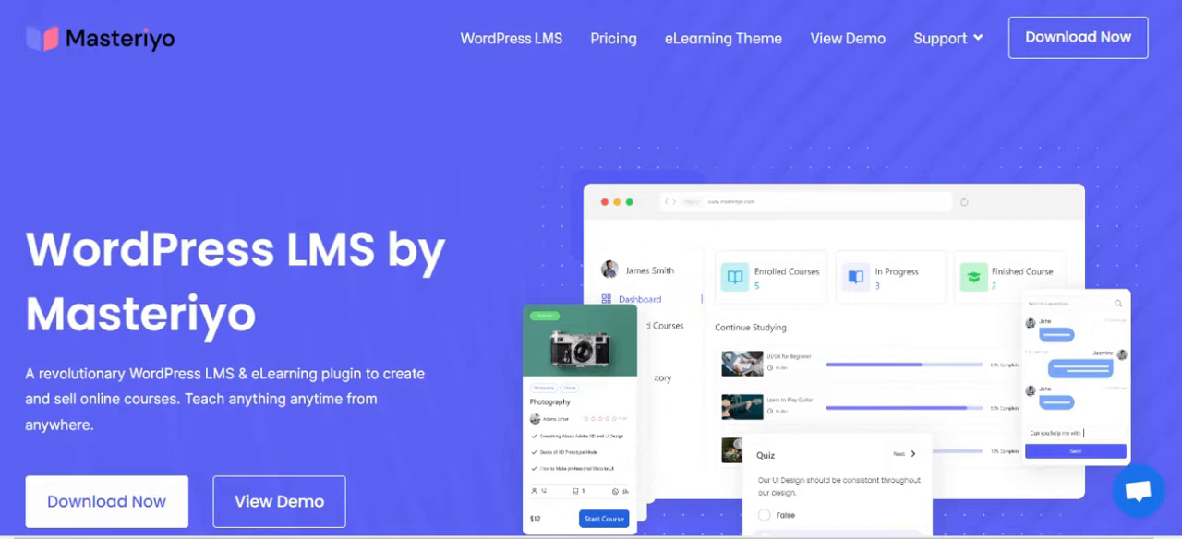
- Scroll through the Masteriyo homepage and its eLearning demo down to the course cards
scroll(down, 3)
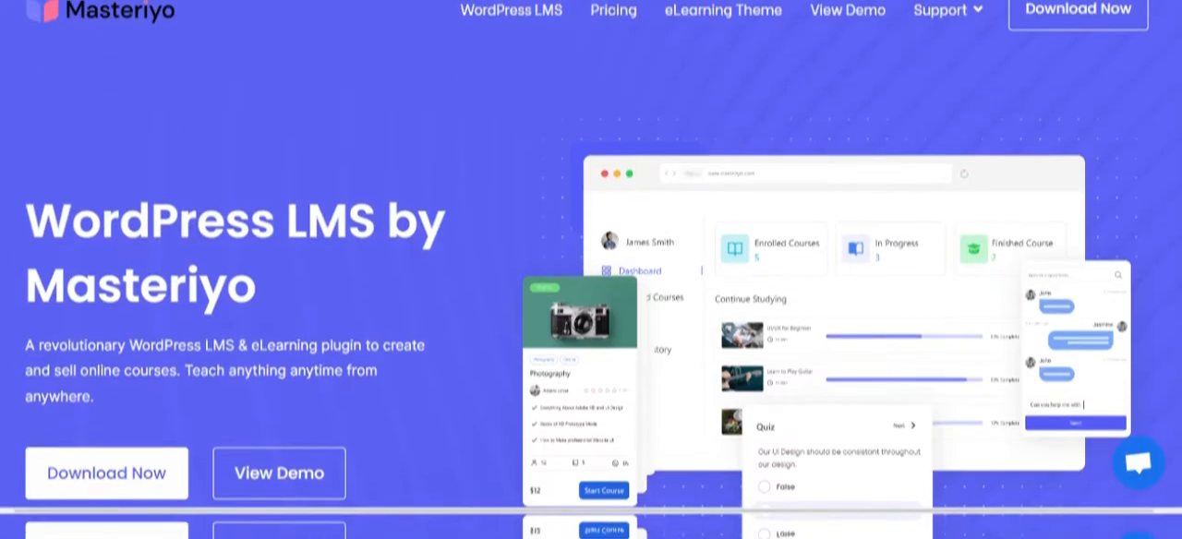
scroll(up, 3)
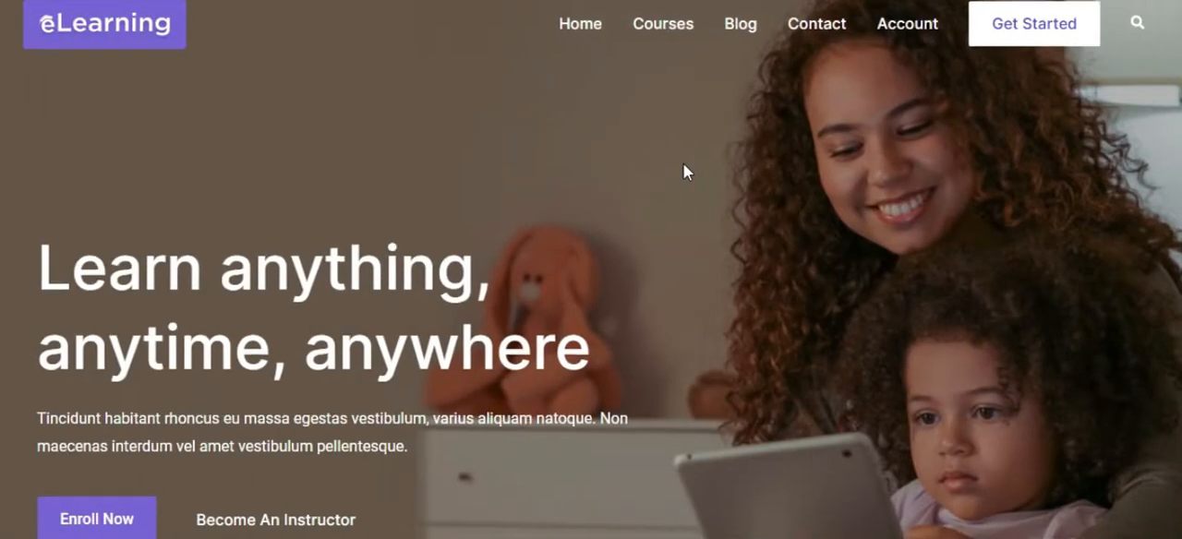
scroll(down, 3)
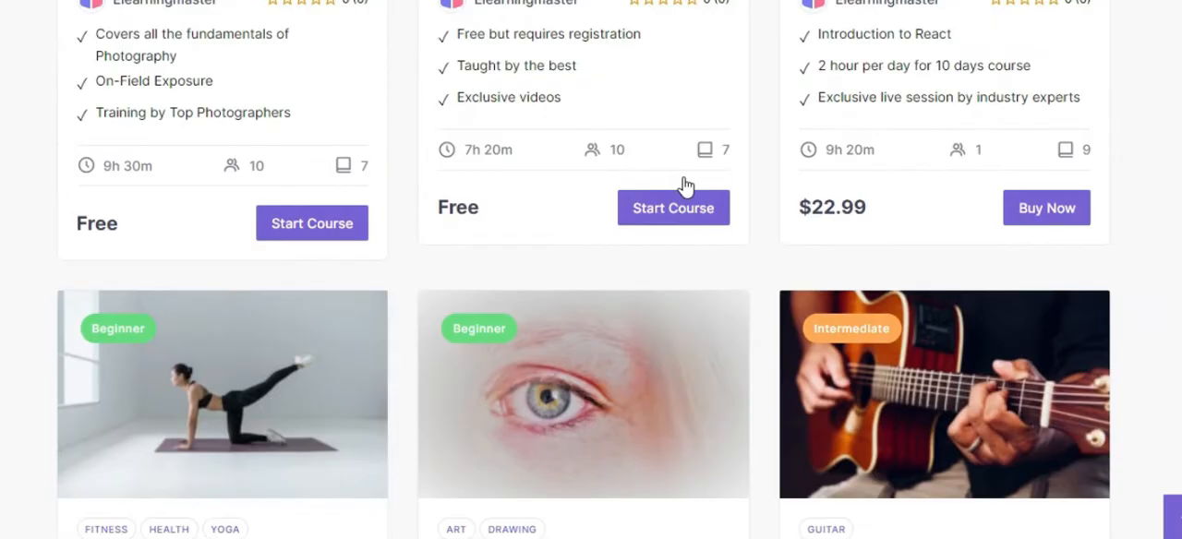
scroll(down, 3)
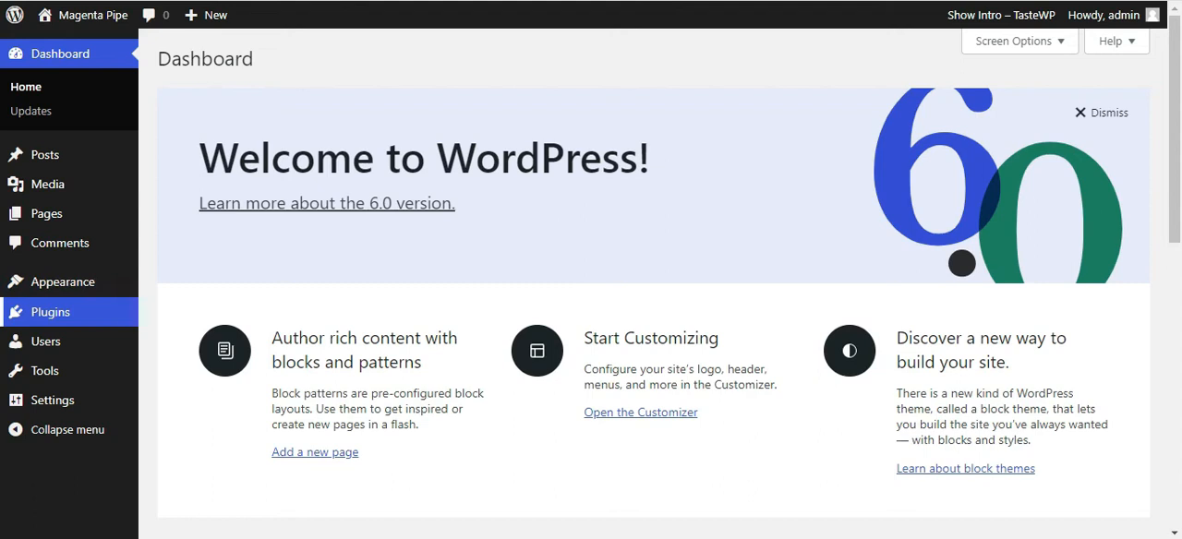
mouse_move(50, 312)
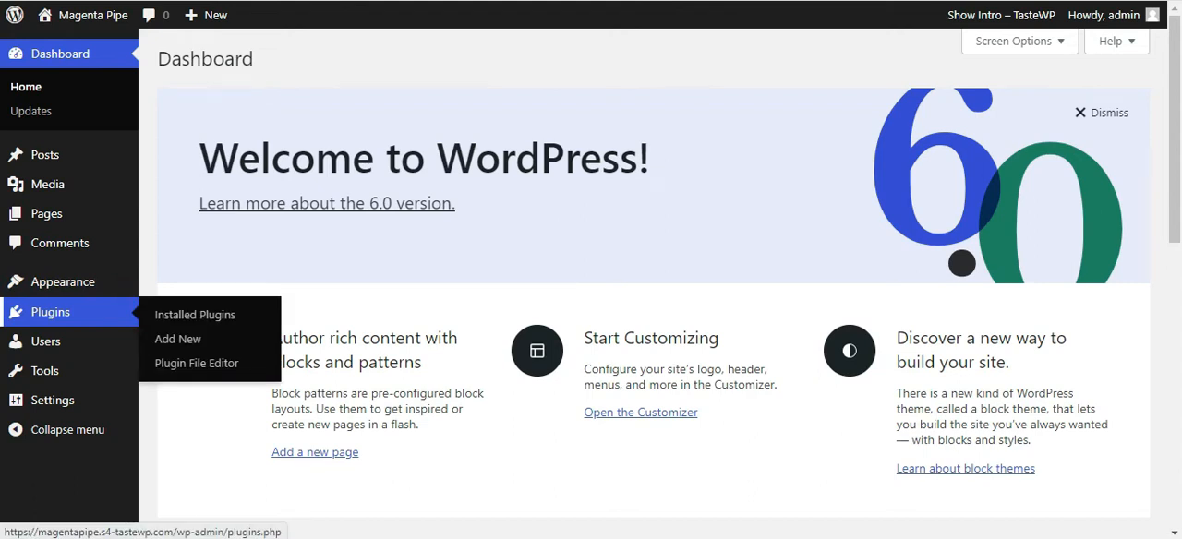
- Search Add New plugins for 'mast', install LMS by Masteriyo and activate it
click(194, 314)
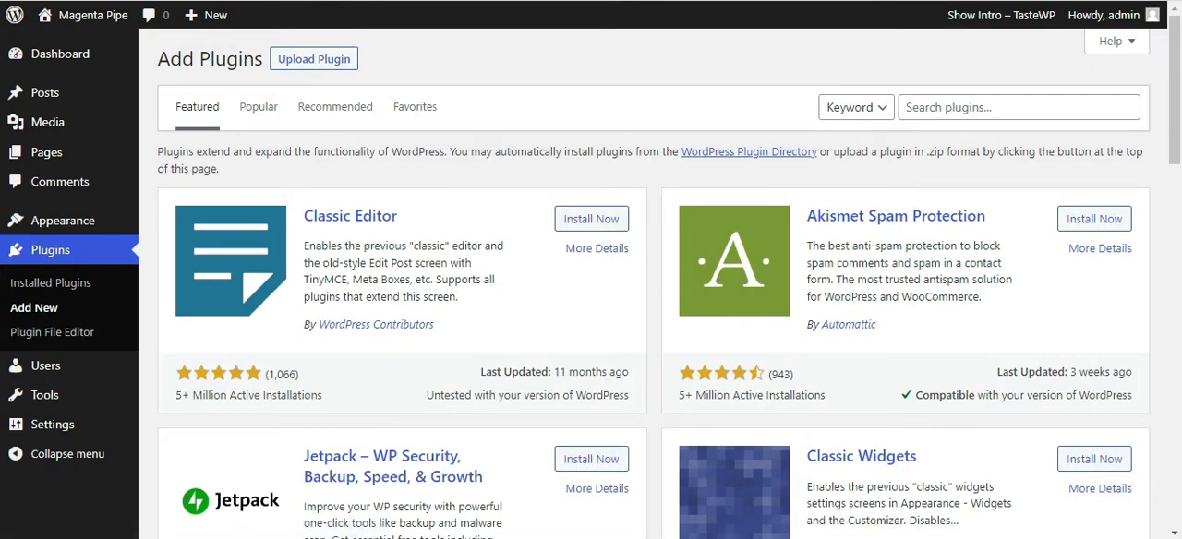
text(masteriyo)
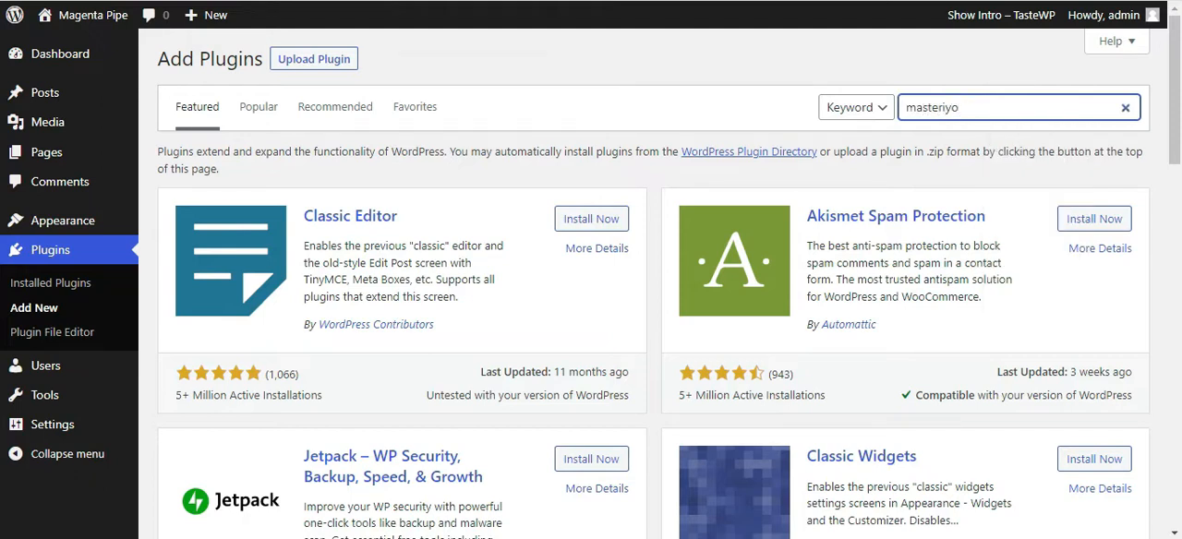
key(Enter)
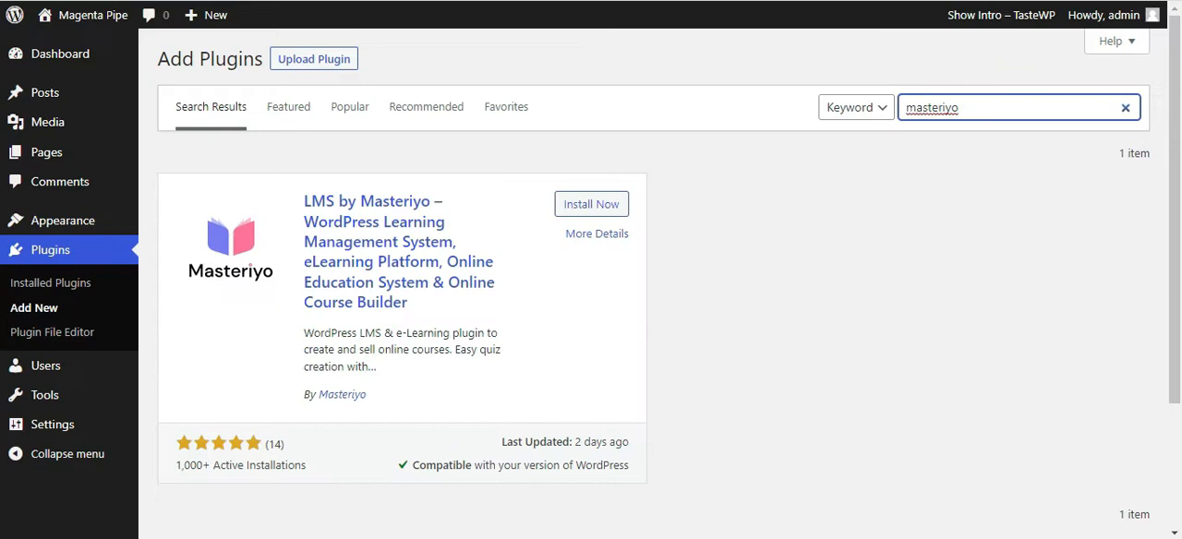
mouse_move(591, 204)
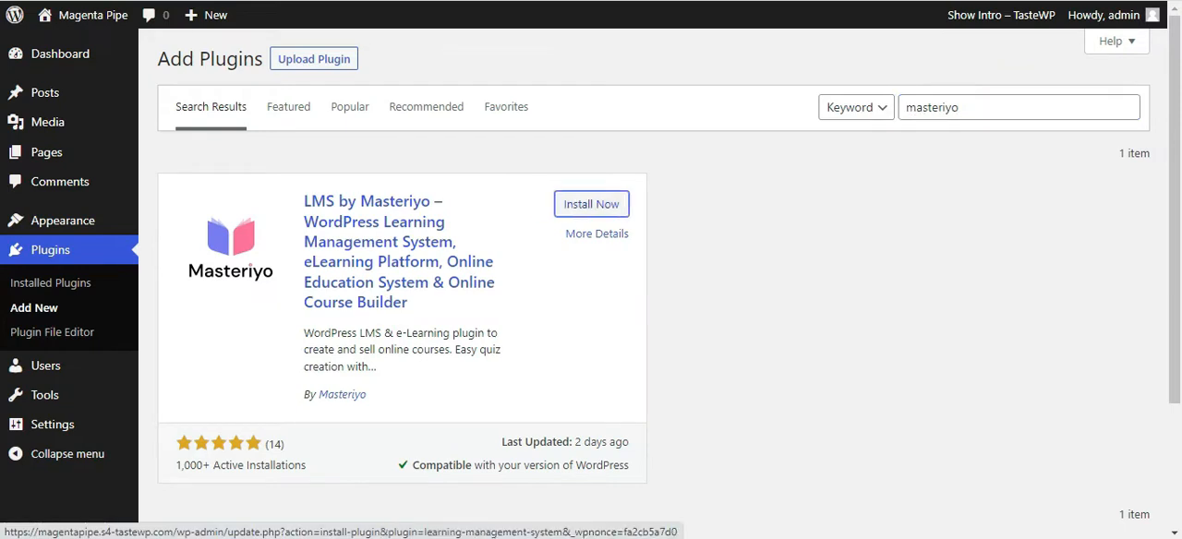
click(591, 203)
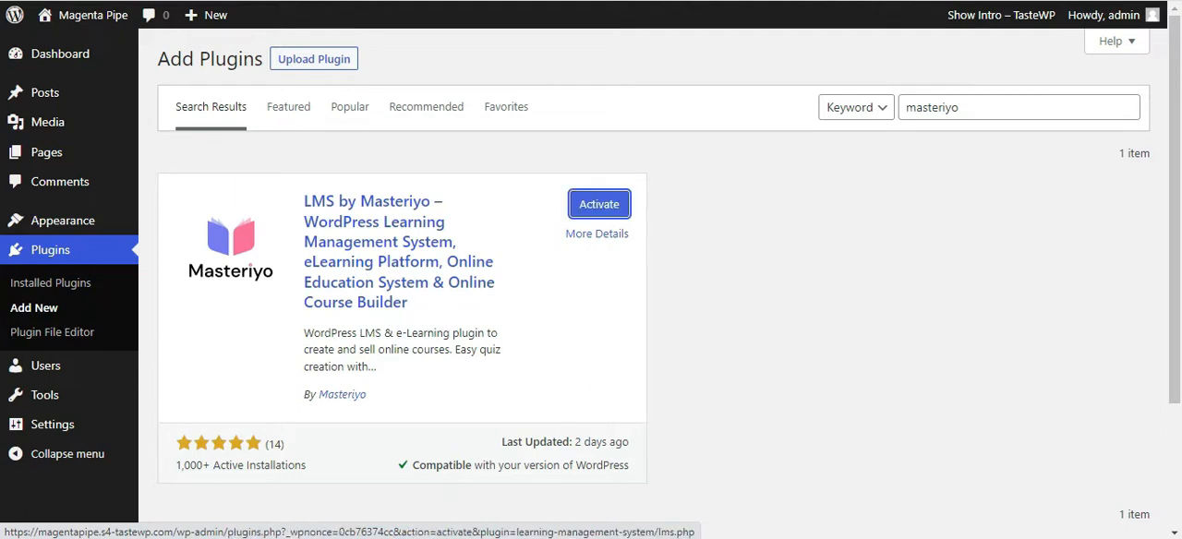
click(598, 203)
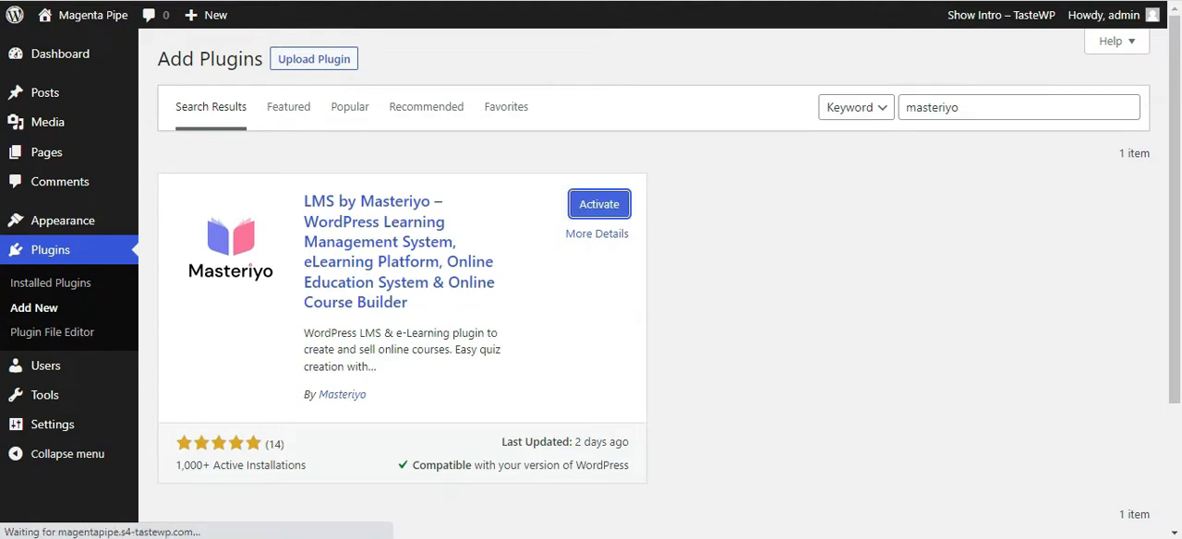
- Review the wizard's Welcome step and begin the guided setup with Start Now
click(599, 203)
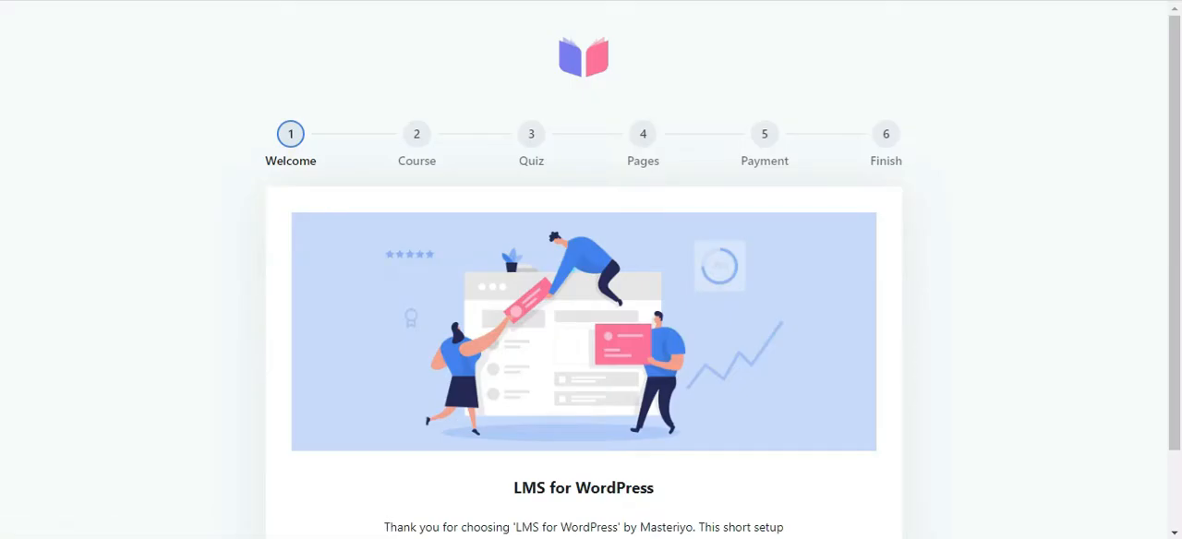
scroll(down, 3)
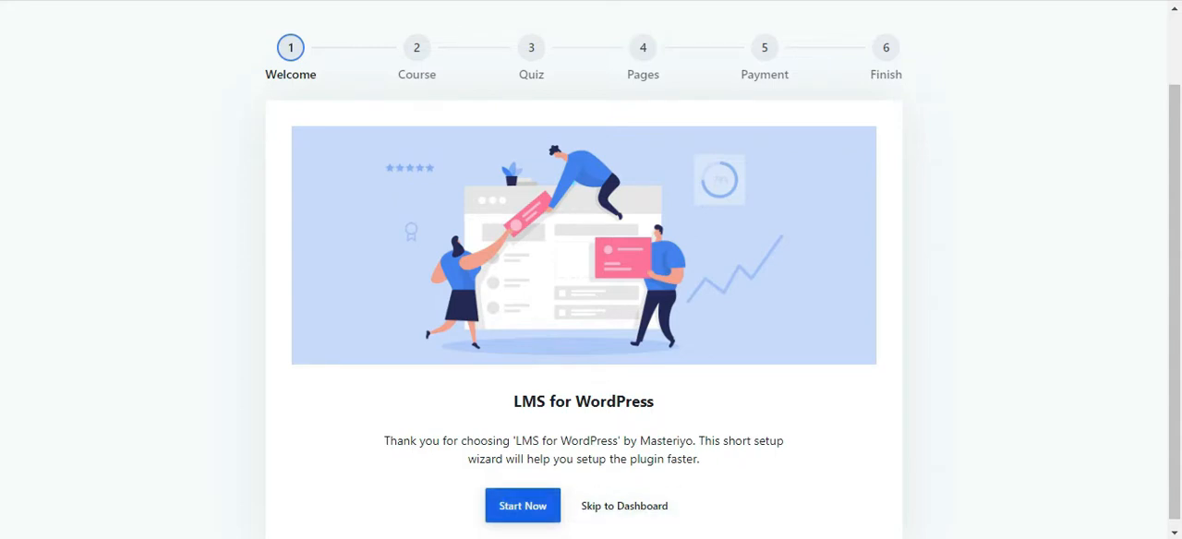
click(520, 506)
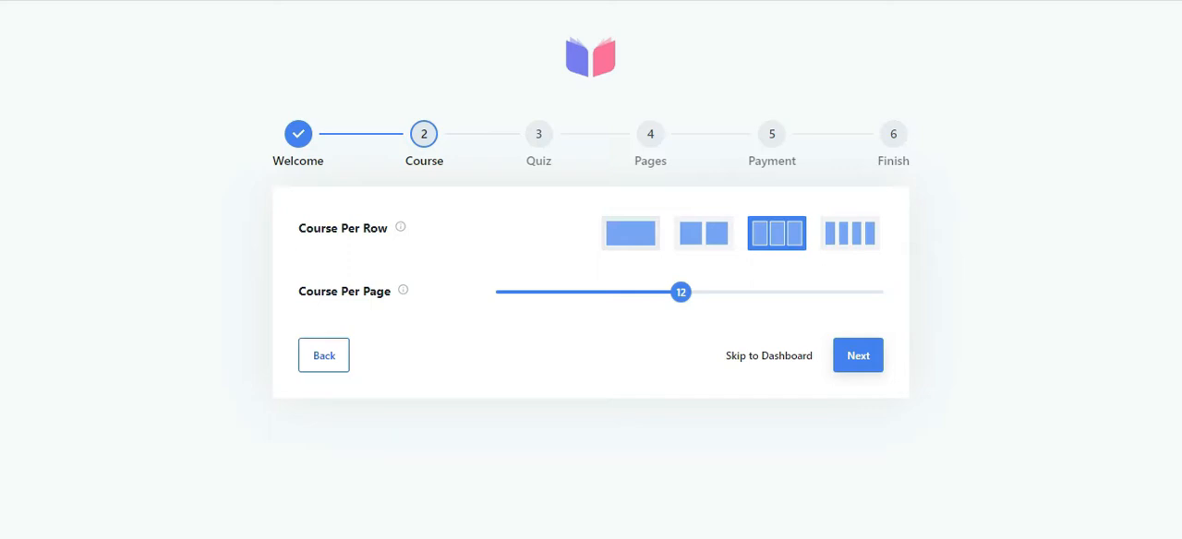
- Accept the Course and Quiz defaults, check the page assignments and continue to Payment
click(857, 355)
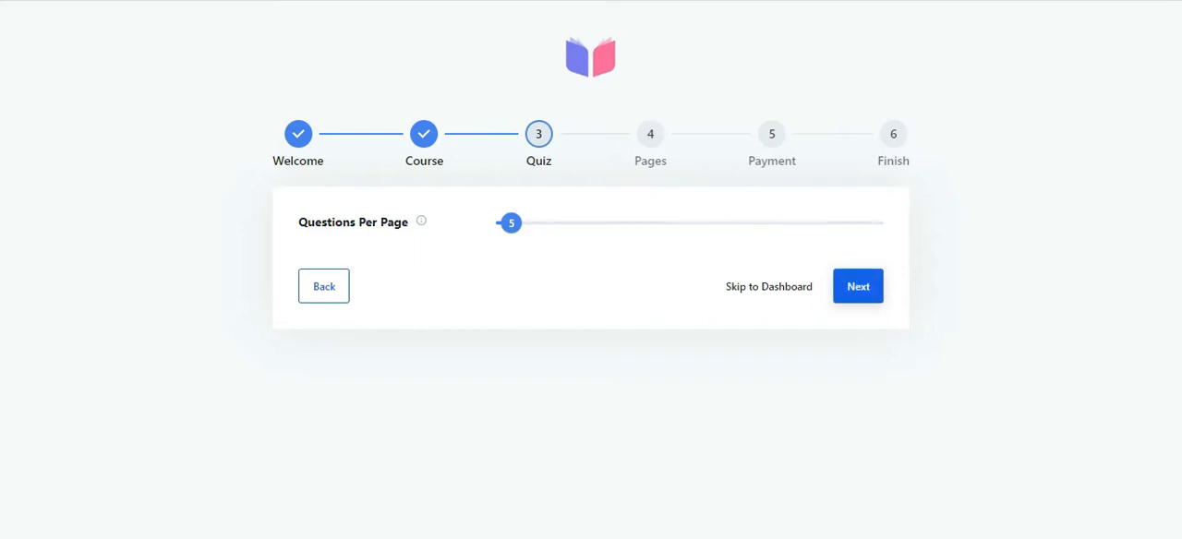
click(857, 286)
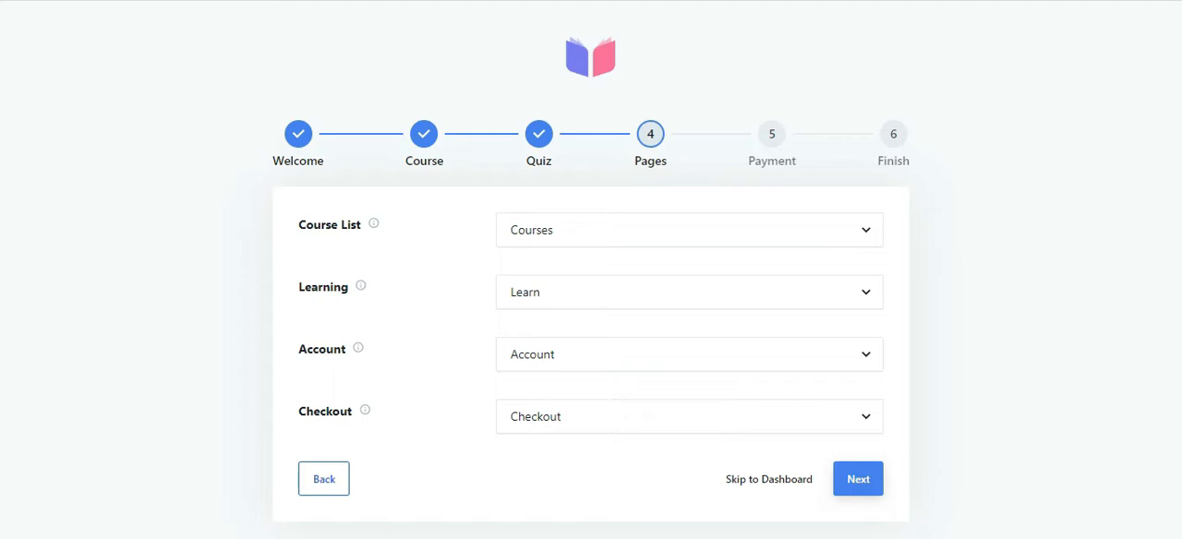
mouse_move(373, 224)
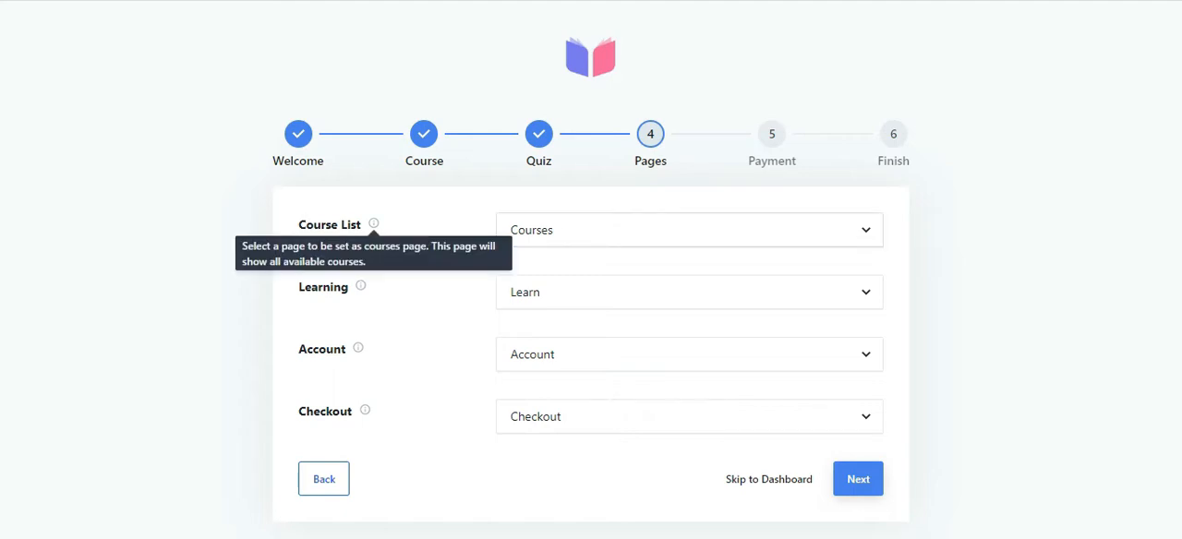
mouse_move(362, 287)
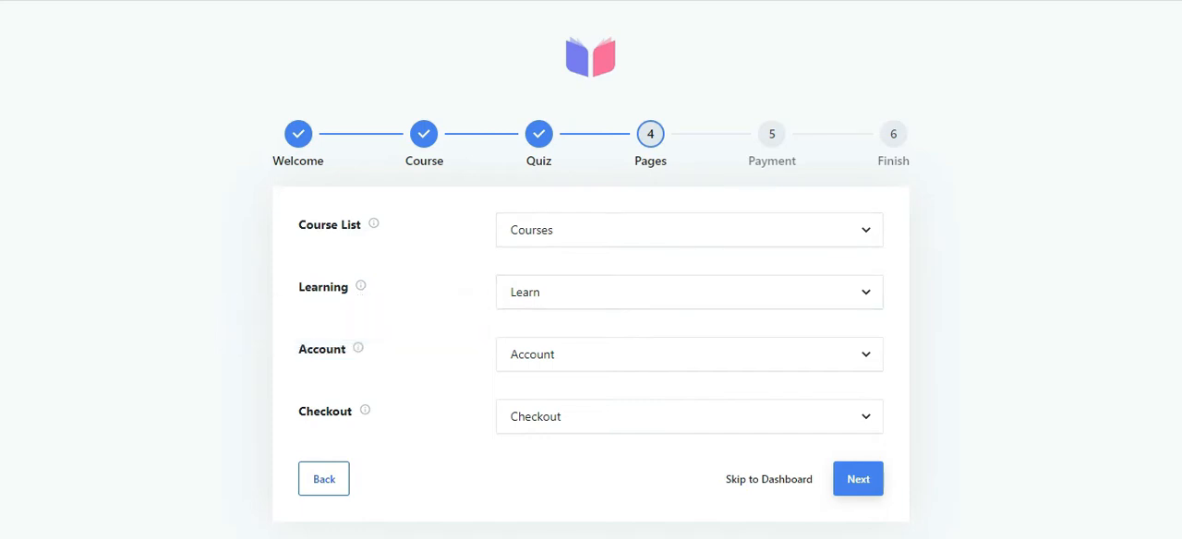
mouse_move(359, 348)
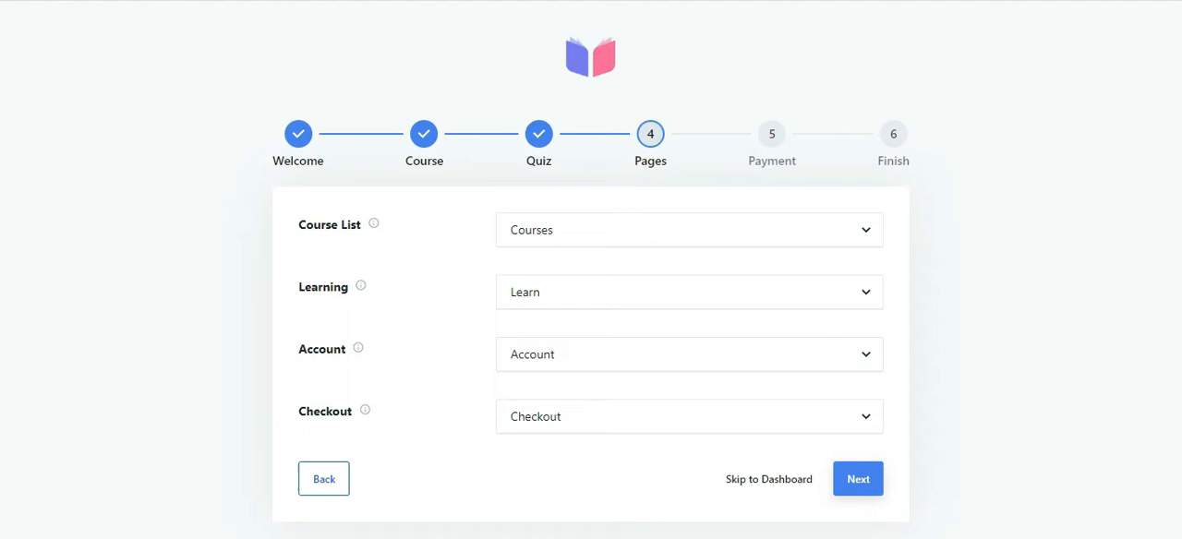
mouse_move(365, 410)
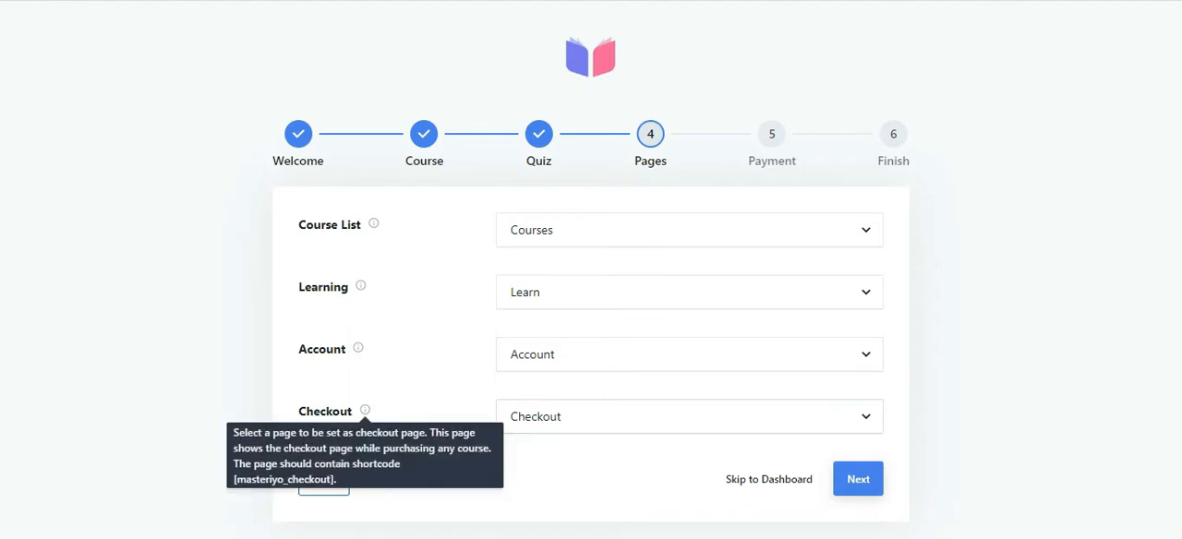
mouse_move(366, 410)
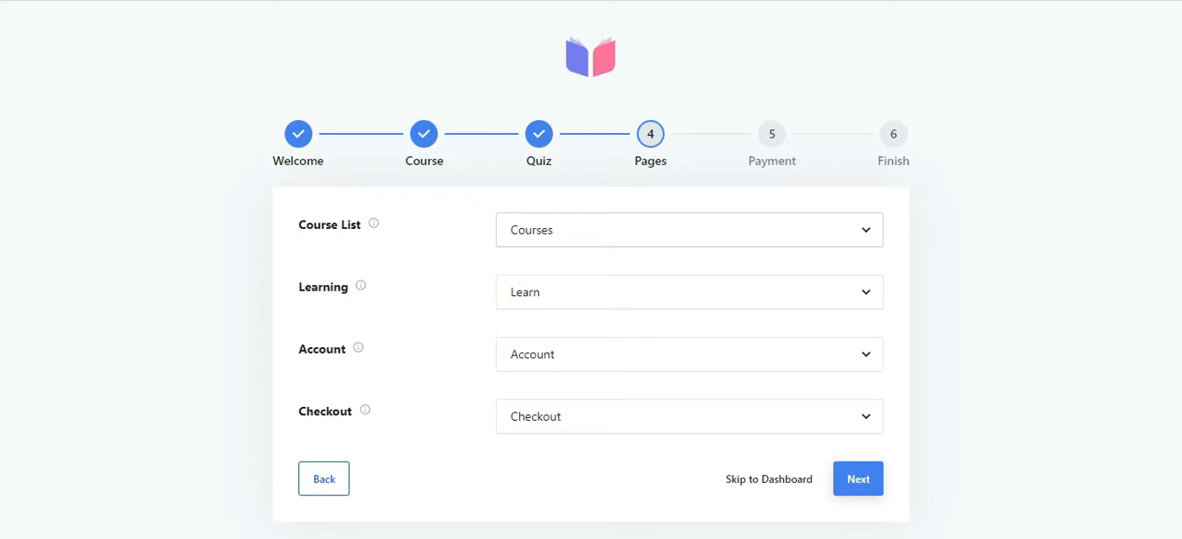
click(687, 229)
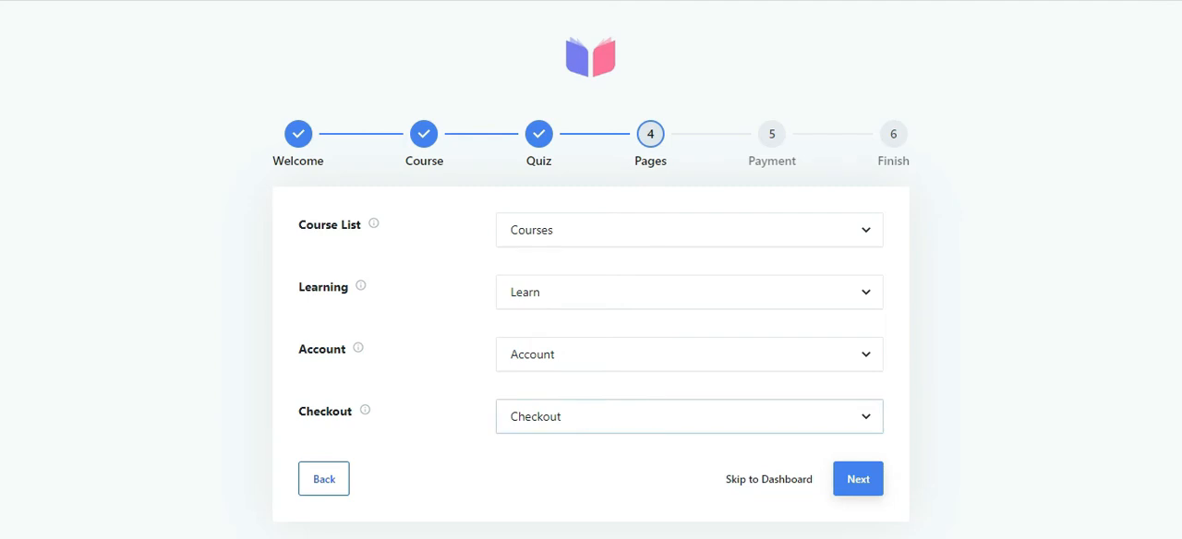
click(857, 478)
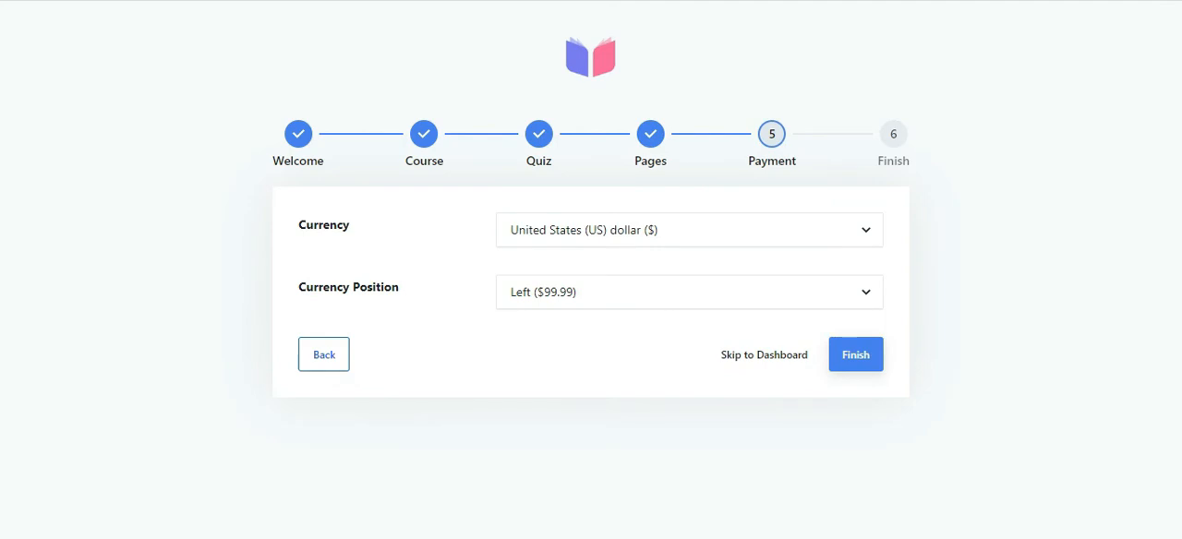
- Keep United States (US) dollar as currency, position Left, and finish the wizard
click(687, 229)
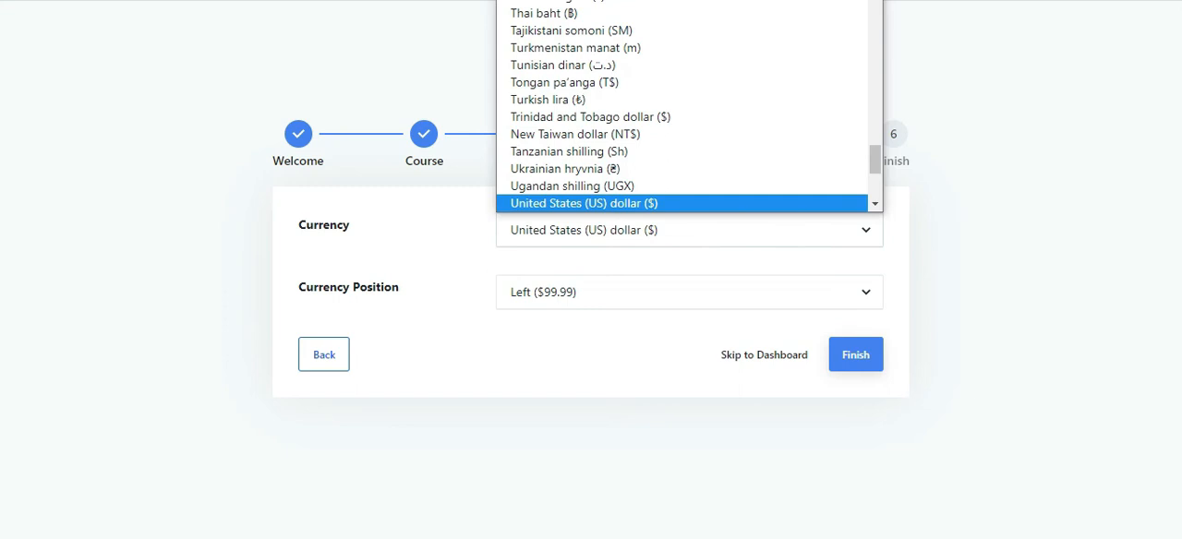
click(583, 204)
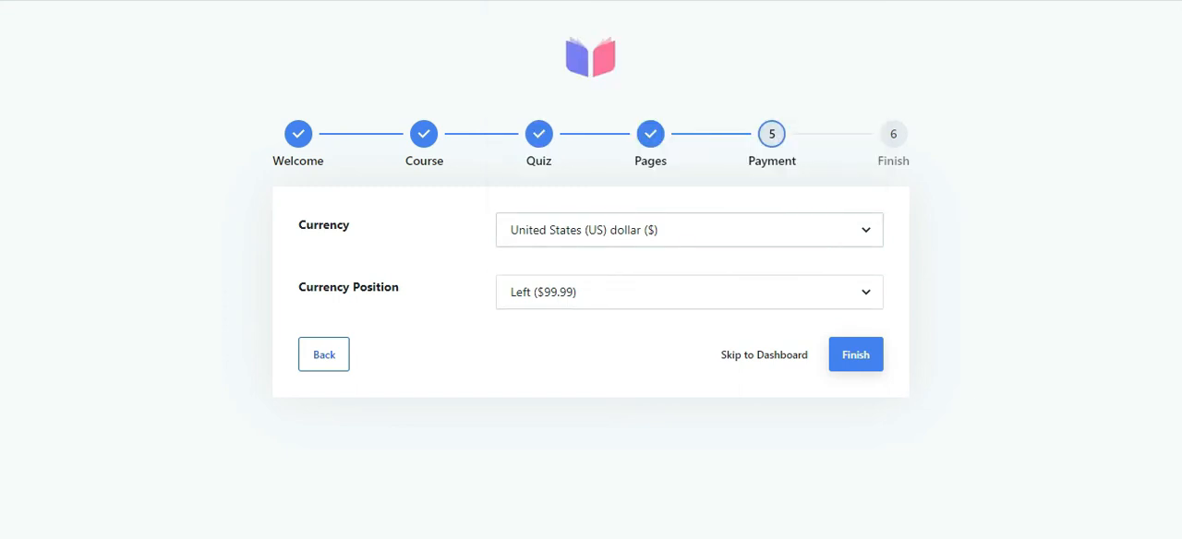
click(687, 292)
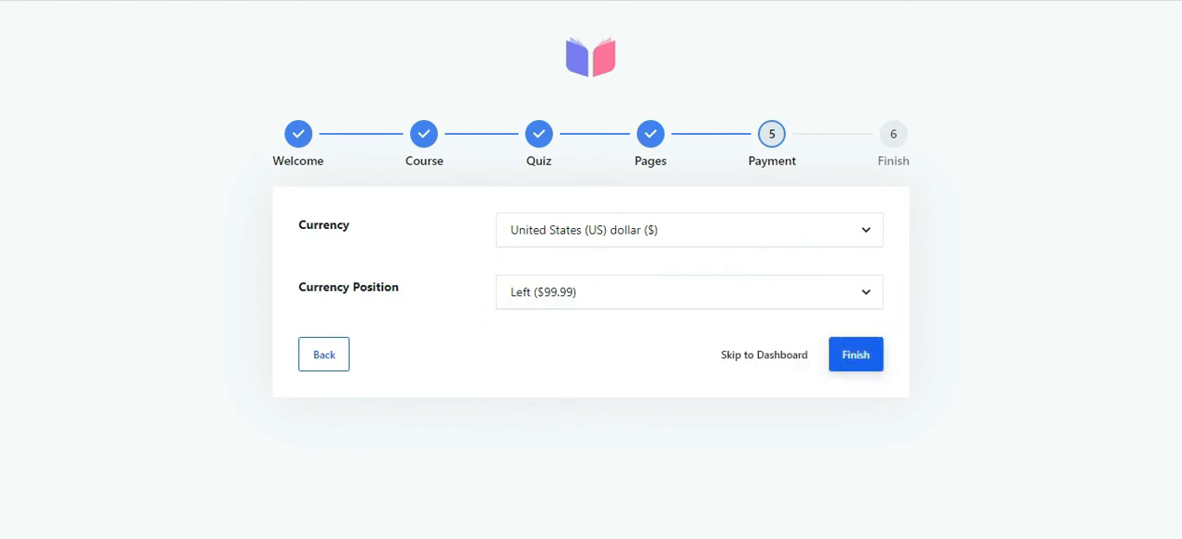
click(855, 354)
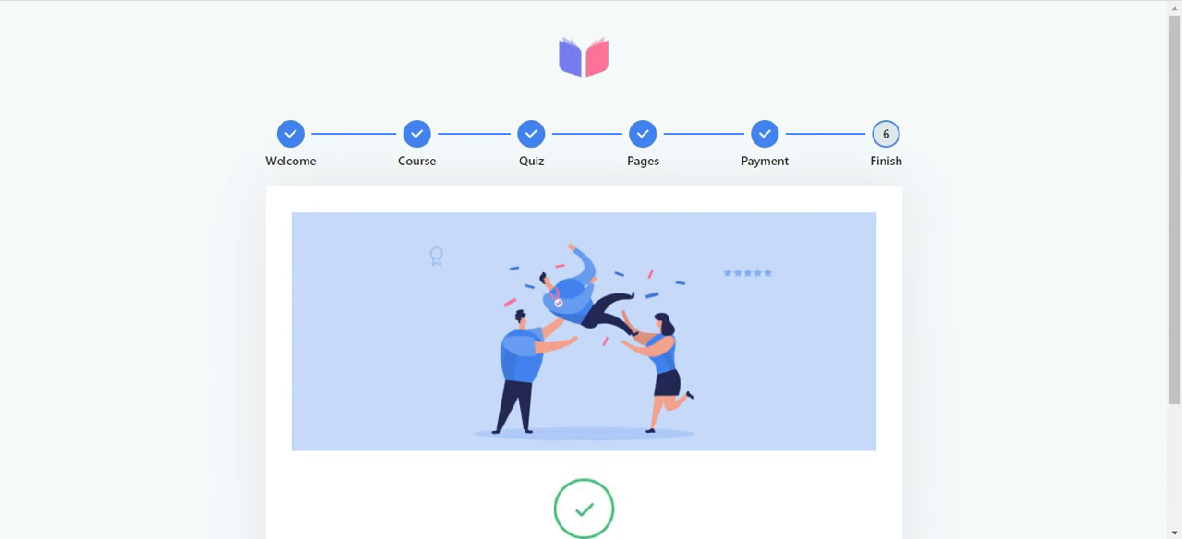
- Scroll the Finish step to reveal the congratulations message and its links
scroll(down, 3)
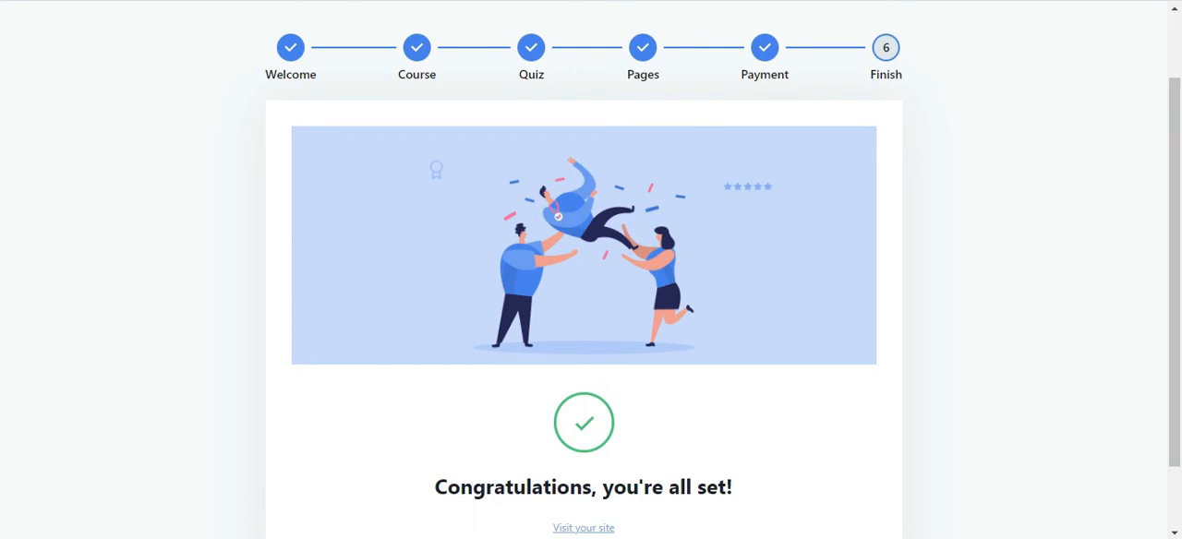
scroll(down, 3)
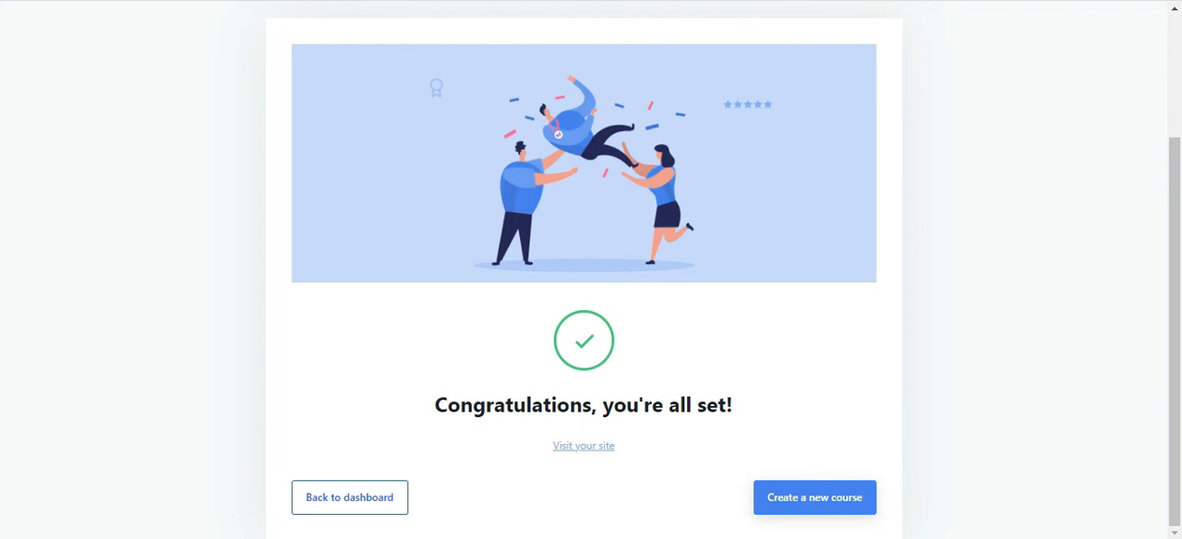